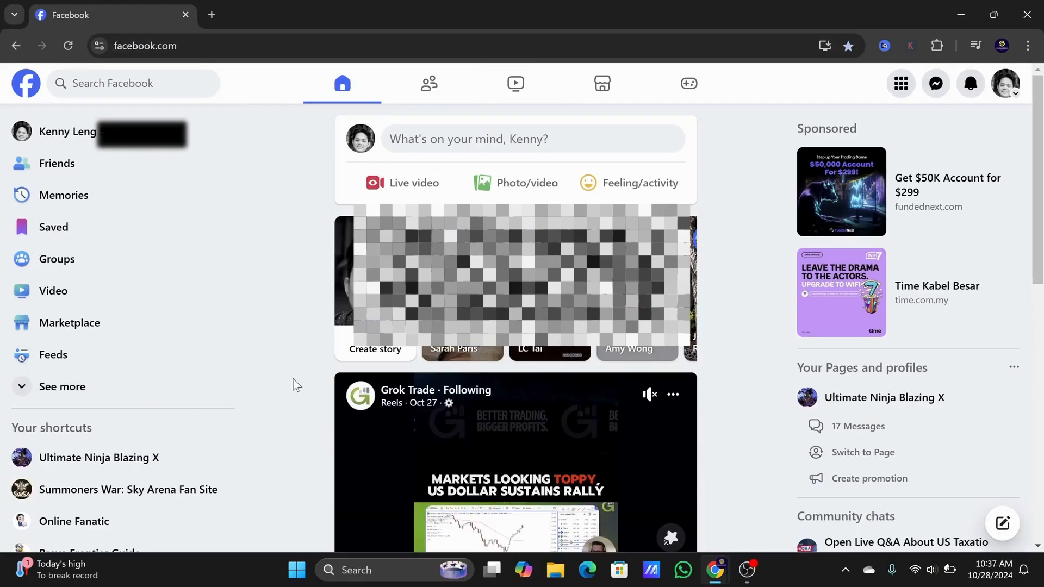
mouse_move(390, 369)
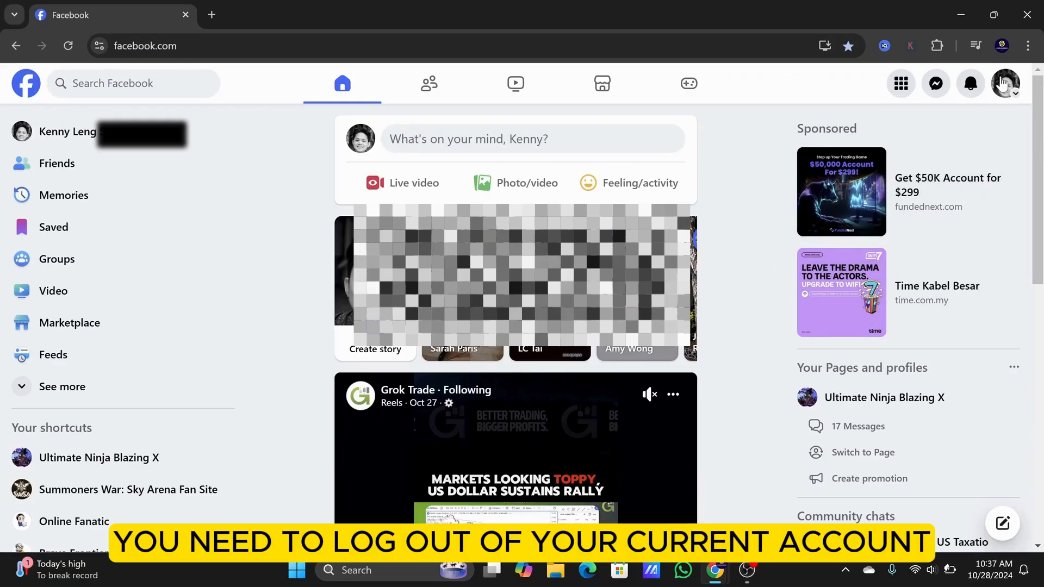
Log out of the current Facebook account from the account menu
left_click(1005, 83)
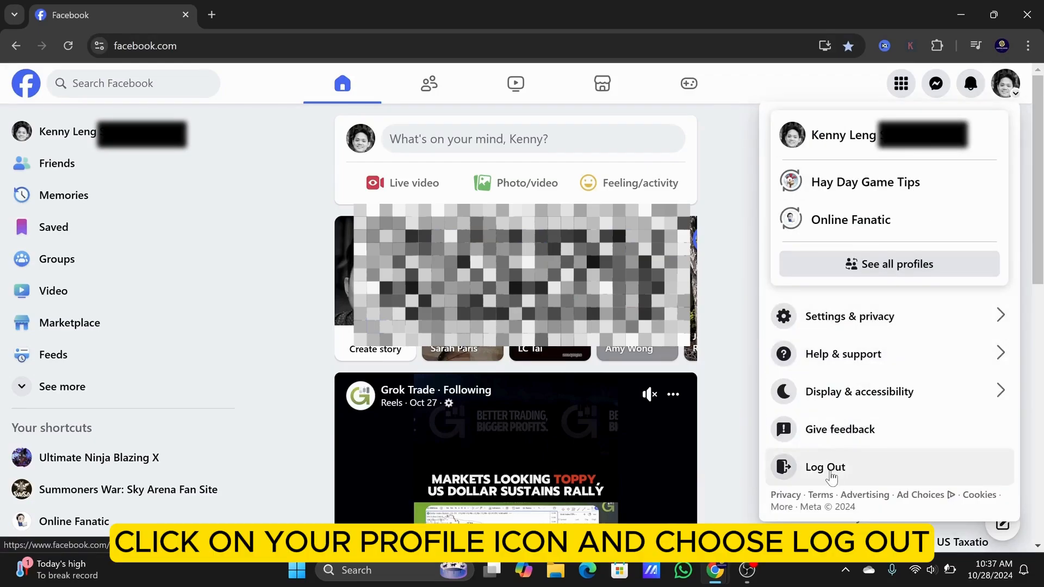
left_click(825, 467)
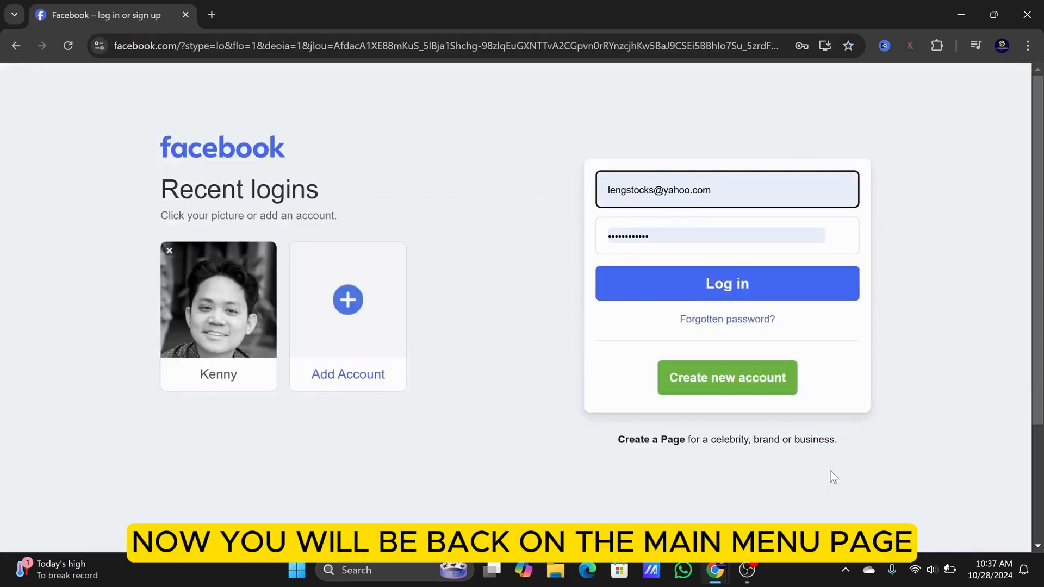
mouse_move(53, 219)
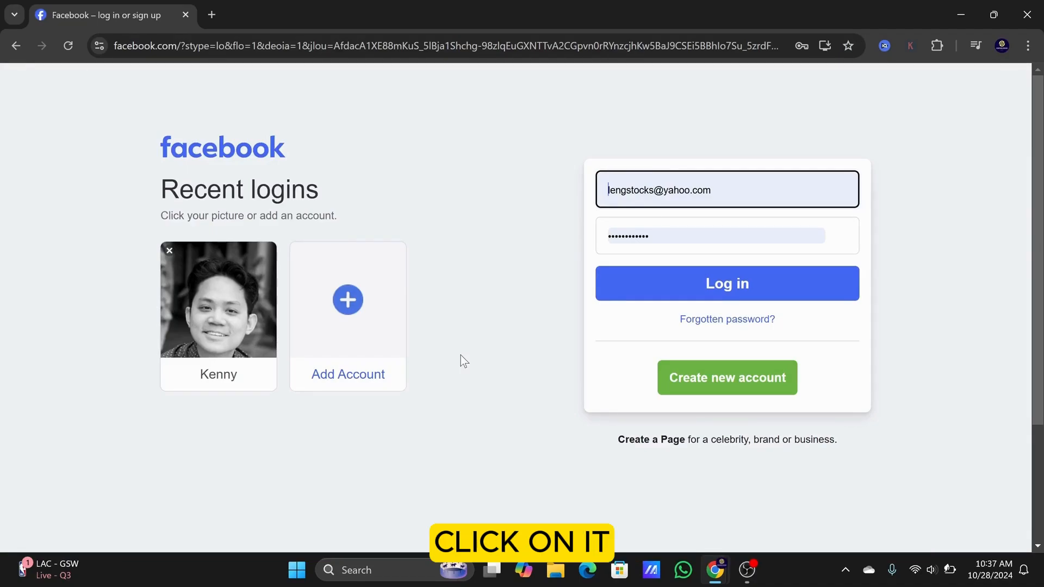
Log in to a second account via Add Account using the saved outlook.com login
left_click(347, 300)
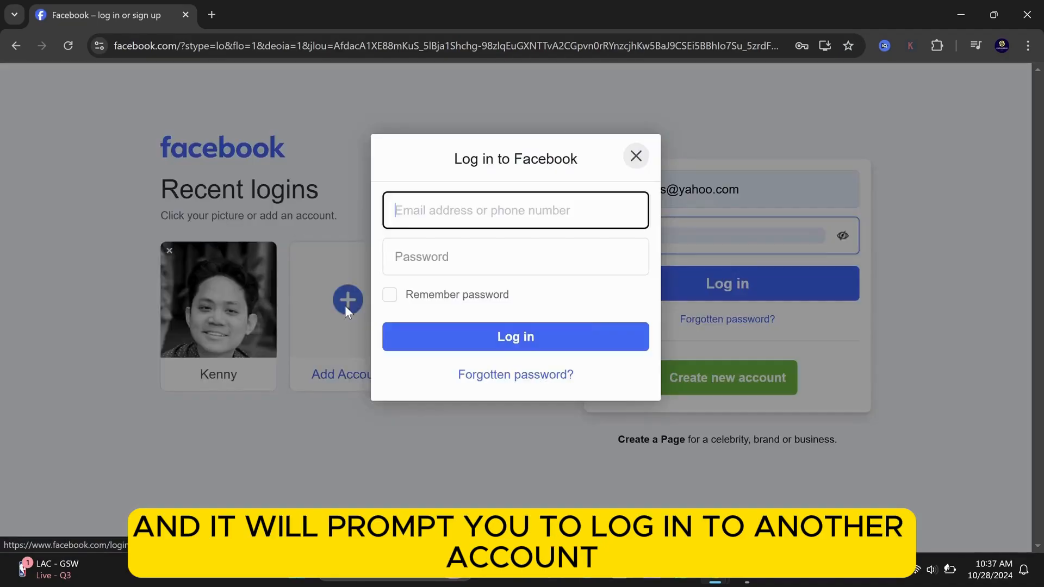
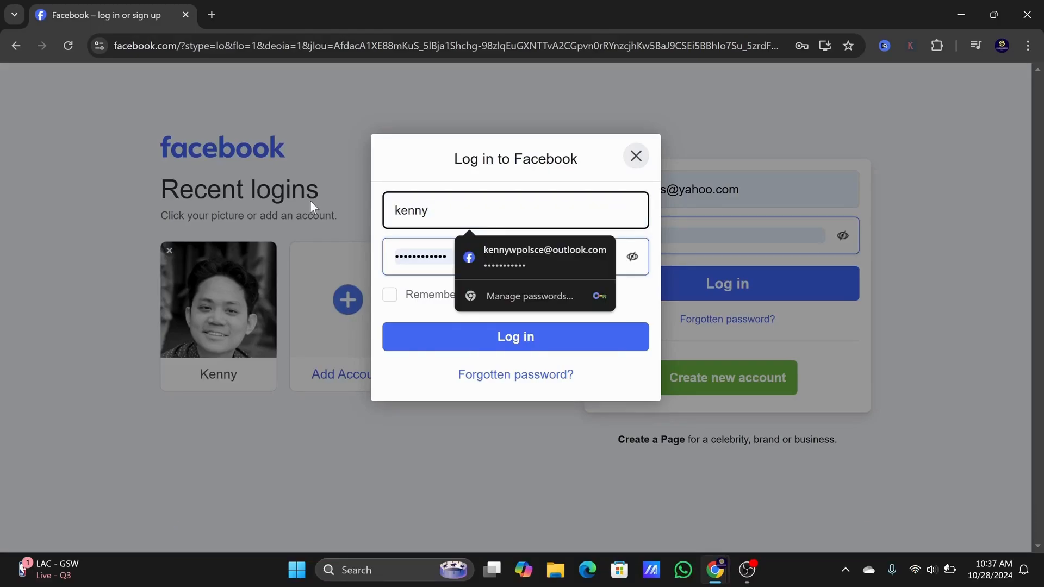
left_click(544, 257)
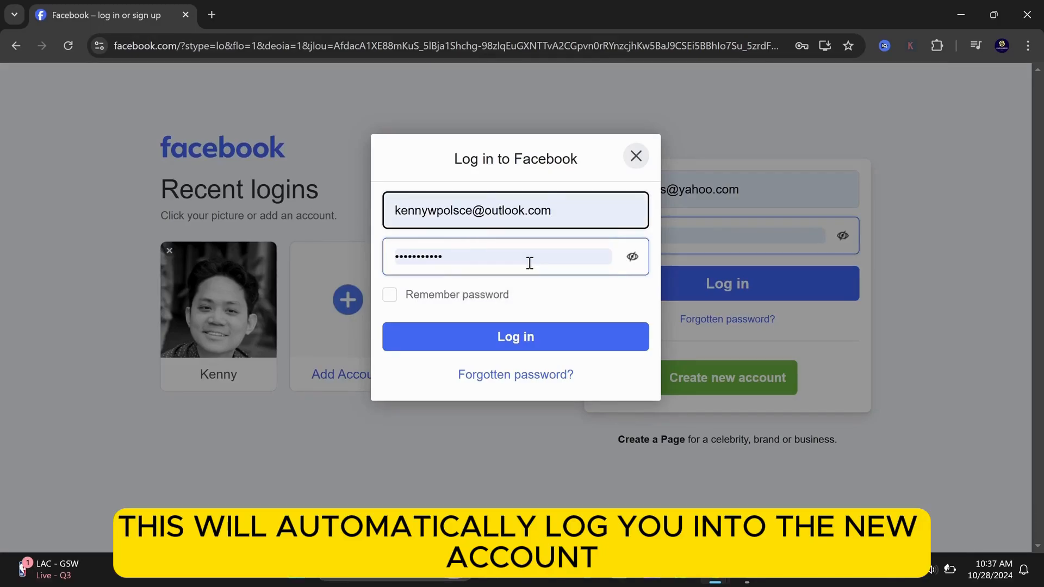
left_click(515, 336)
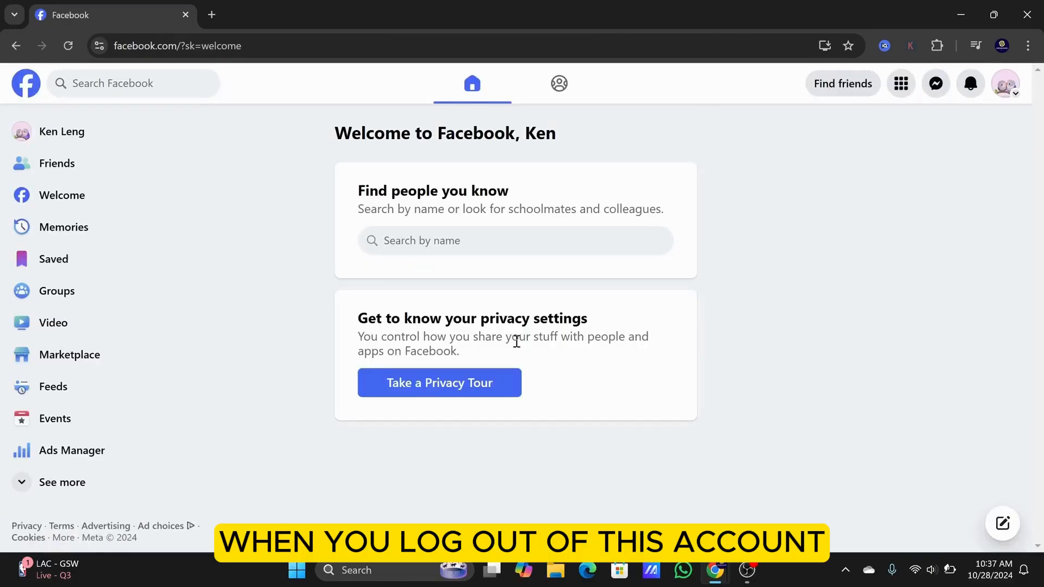
mouse_move(1005, 84)
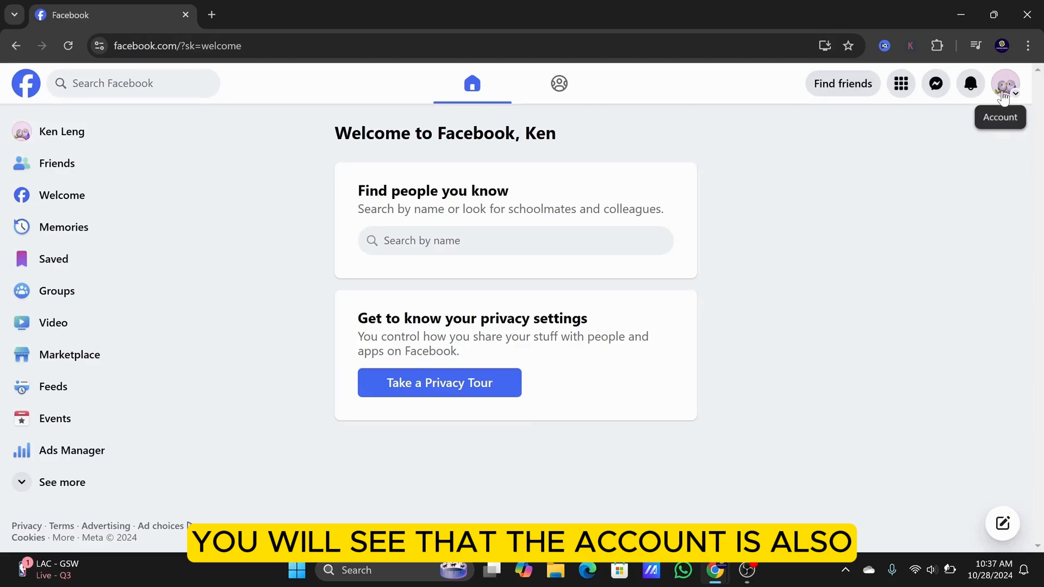
mouse_move(985, 66)
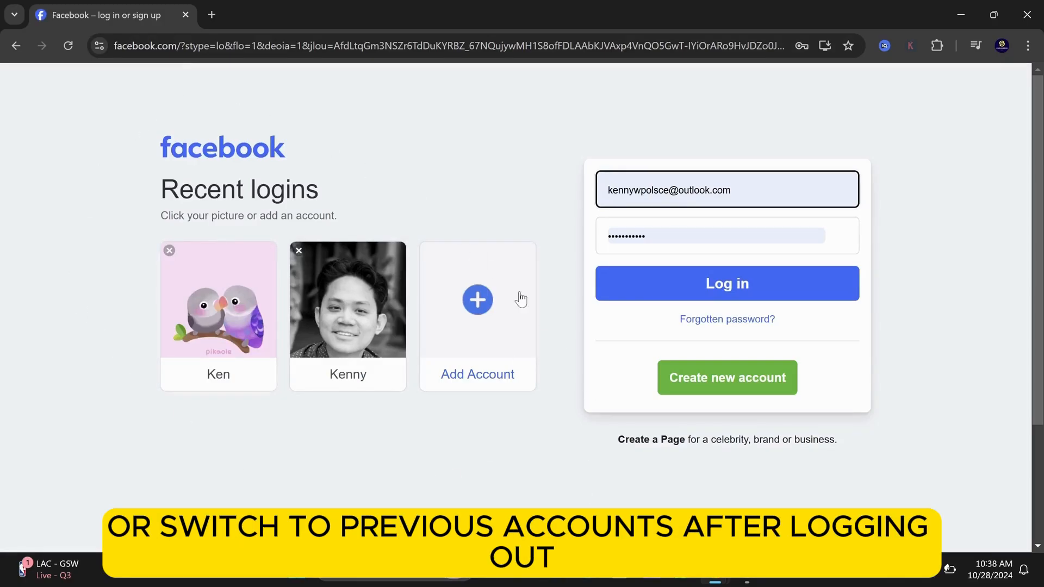
mouse_move(482, 343)
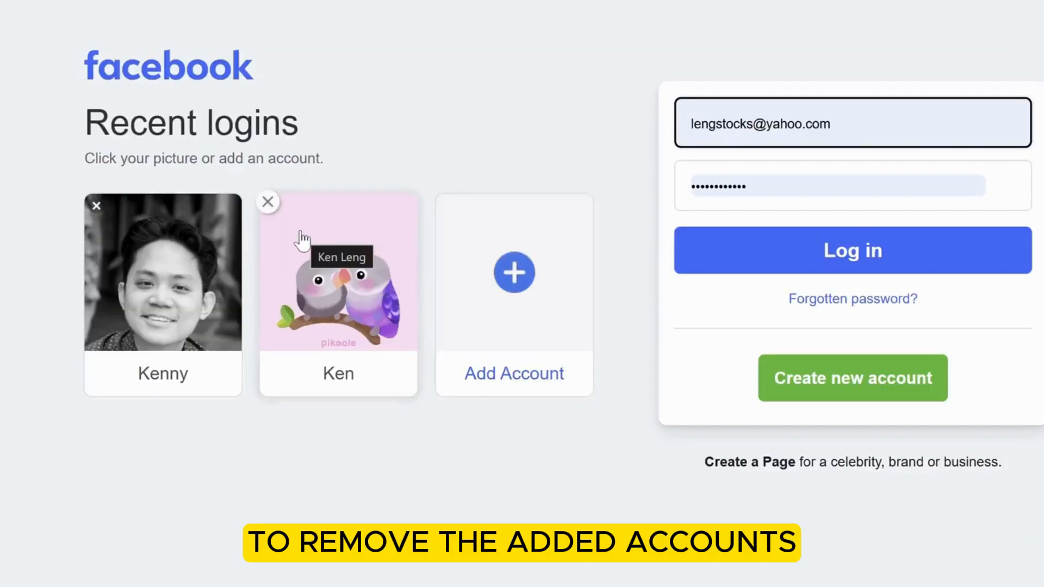
mouse_move(269, 202)
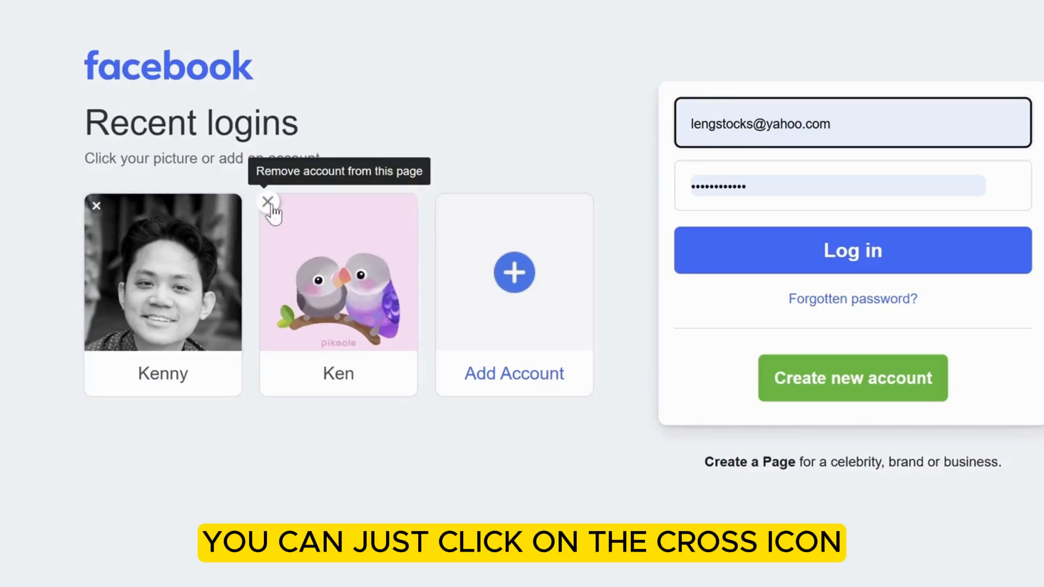
Remove the bird-avatar profile and the remaining photo profile from Recent logins
left_click(269, 200)
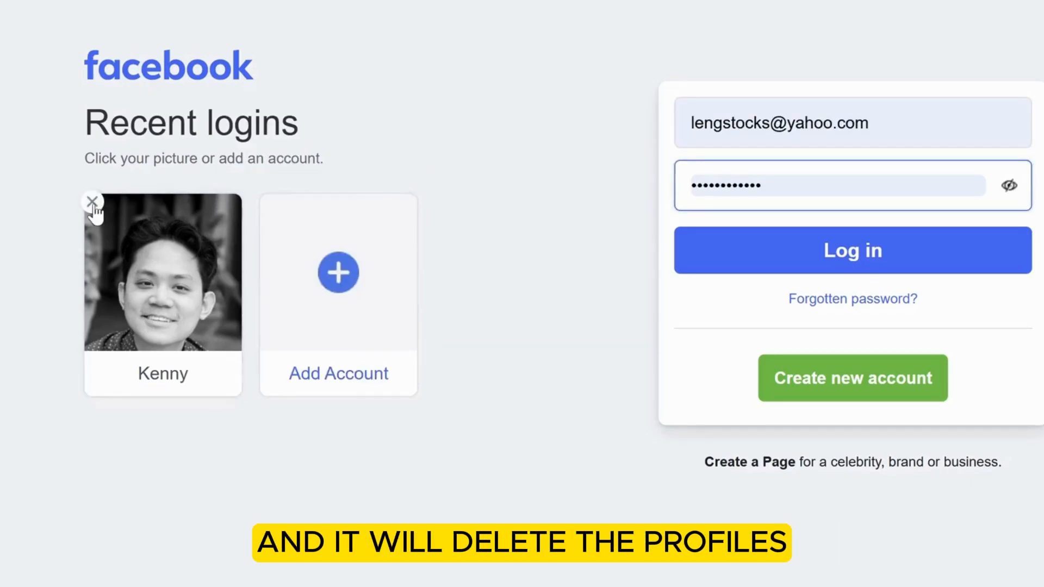
left_click(93, 200)
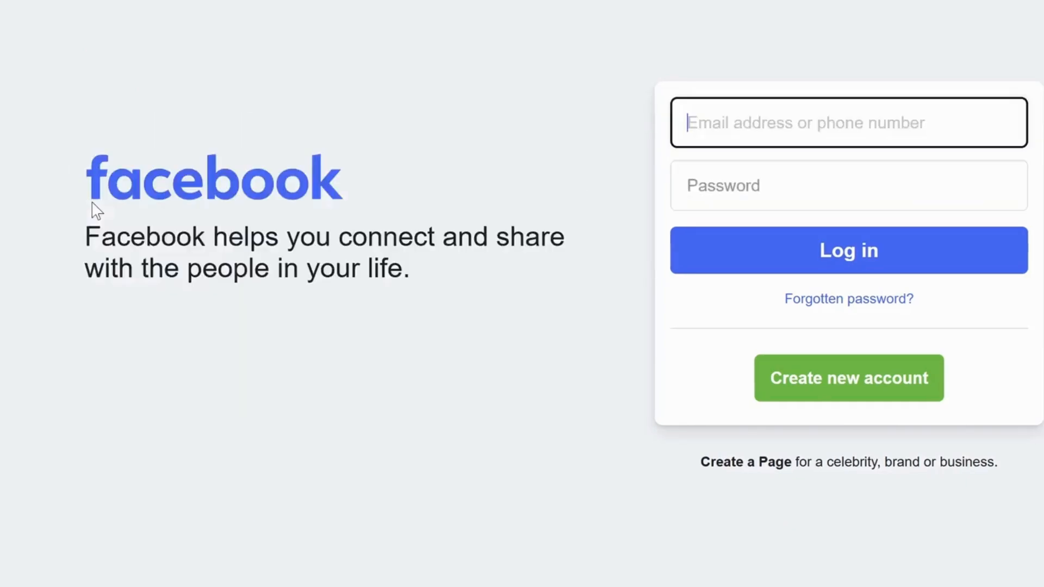